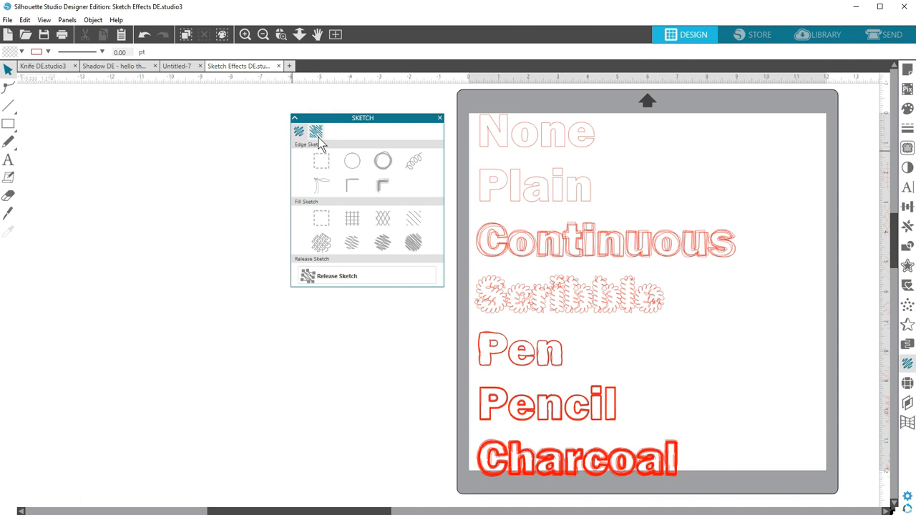
Scroll the canvas down to the Cross Hatch through Charcoal fill sketch samples.
{"action": "left_click", "coordinate": [298, 131]}
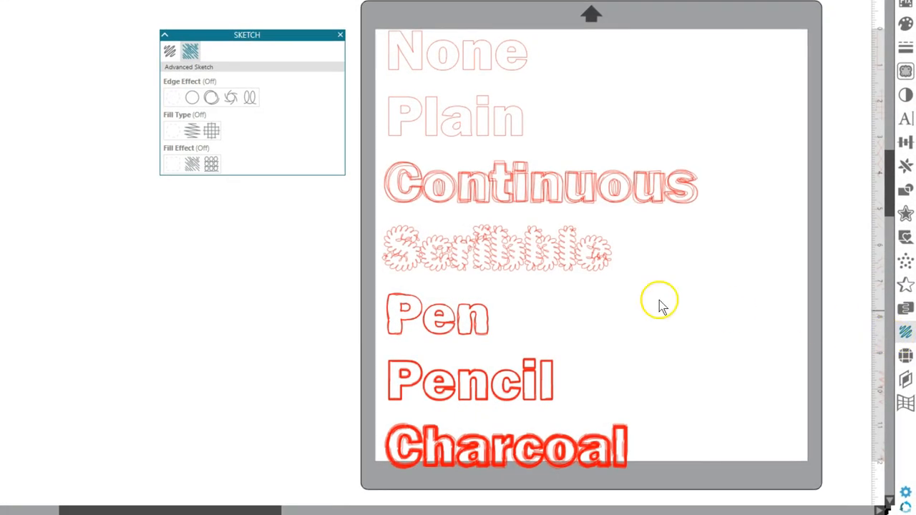
{"action": "mouse_move", "coordinate": [254, 150]}
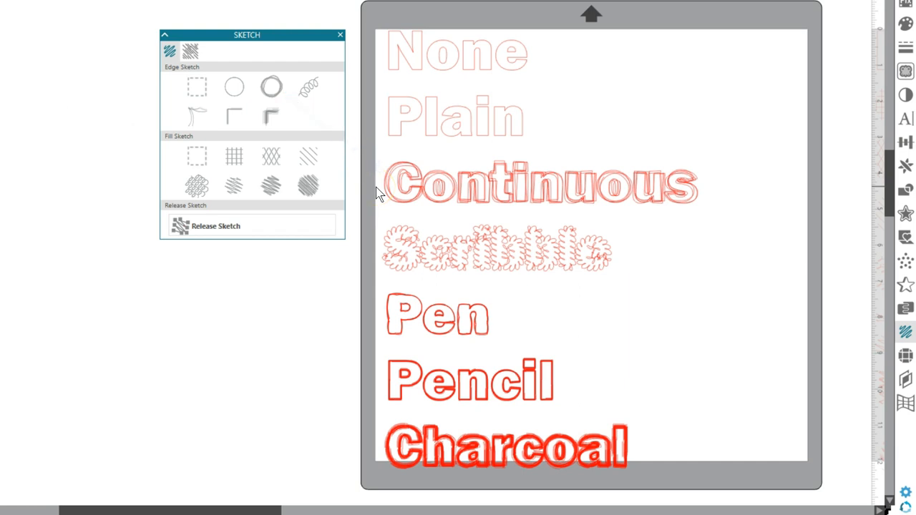
{"action": "mouse_move", "coordinate": [368, 151]}
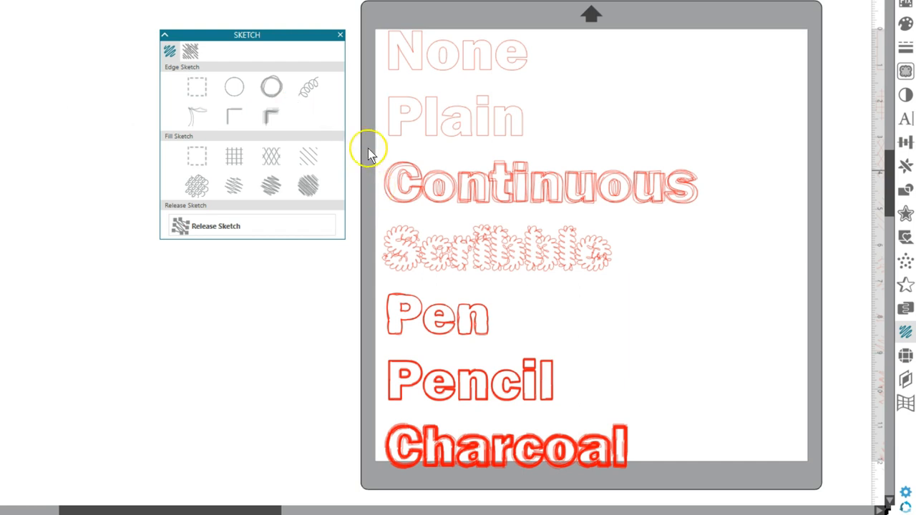
{"action": "scroll", "scroll_direction": "down", "scroll_amount": 3}
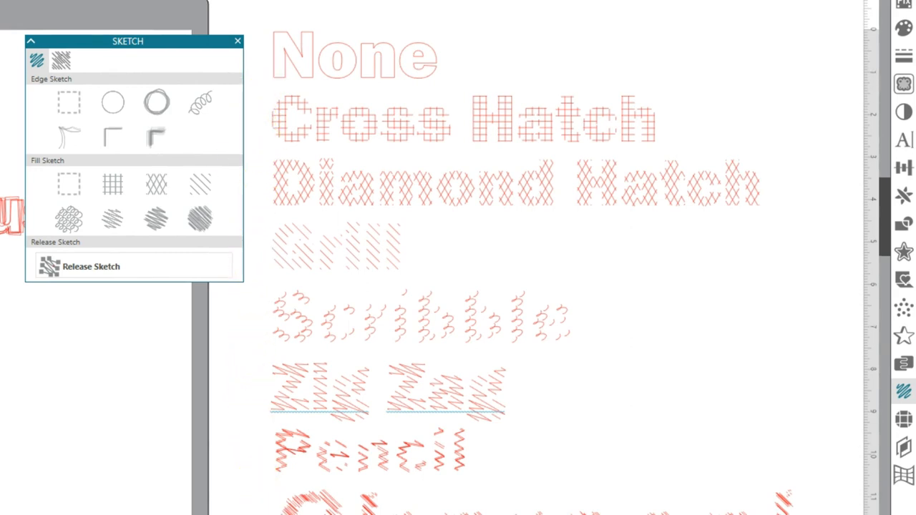
{"action": "mouse_move", "coordinate": [156, 309]}
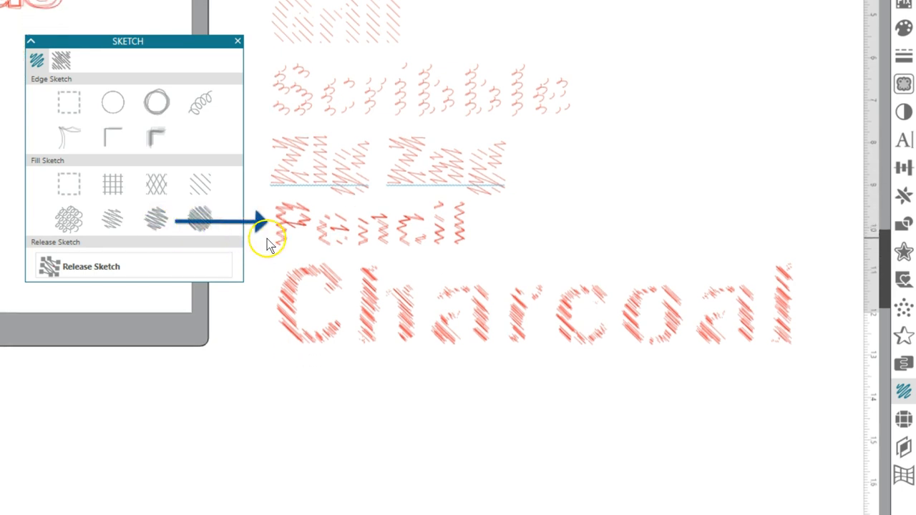
{"action": "left_click", "coordinate": [200, 219]}
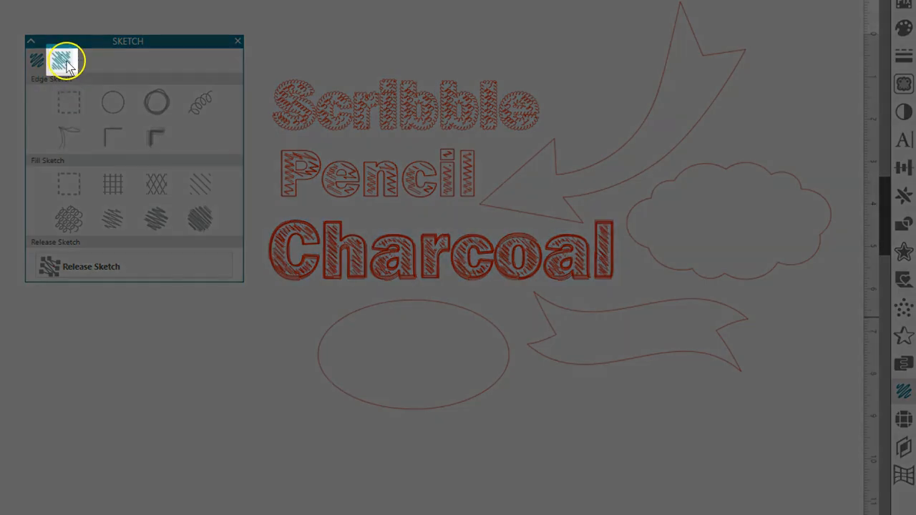
Show Pencil's continuous edge, zigzag fill and rough fill effect in Advanced Sketch.
{"action": "left_click", "coordinate": [62, 60]}
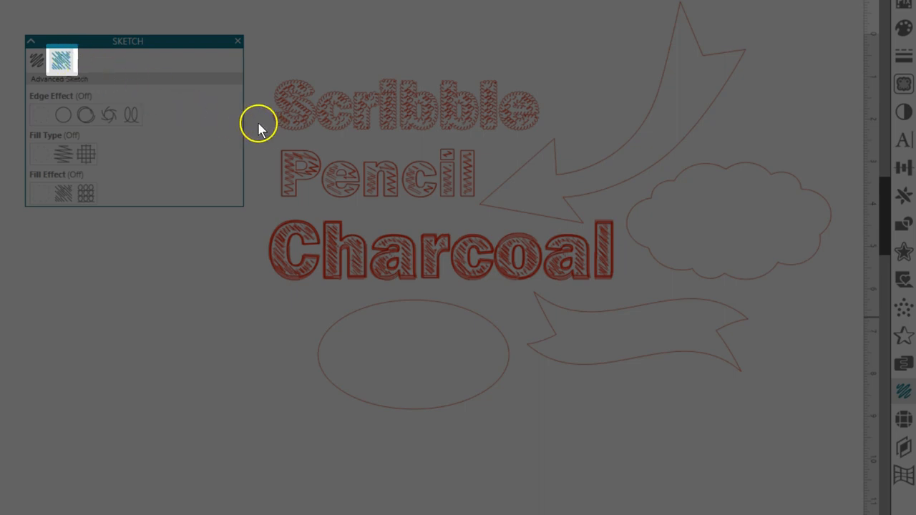
{"action": "left_click", "coordinate": [86, 114]}
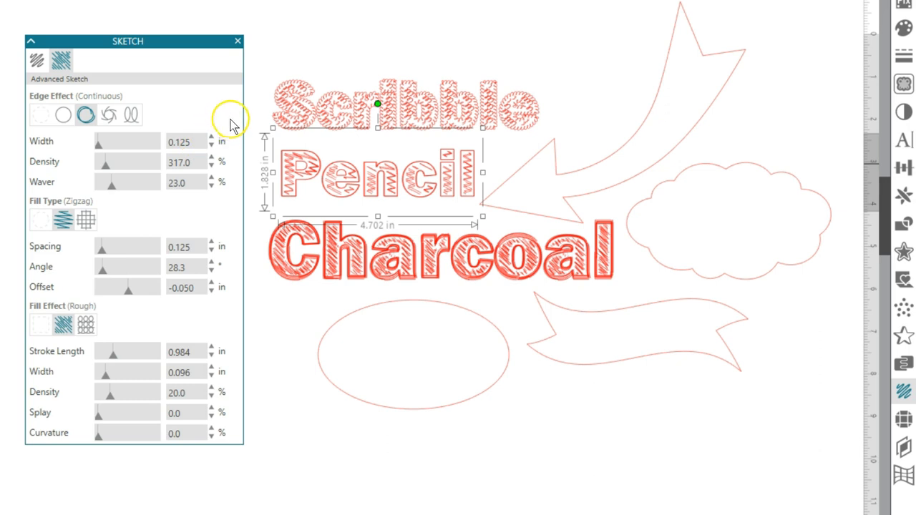
{"action": "mouse_move", "coordinate": [243, 118]}
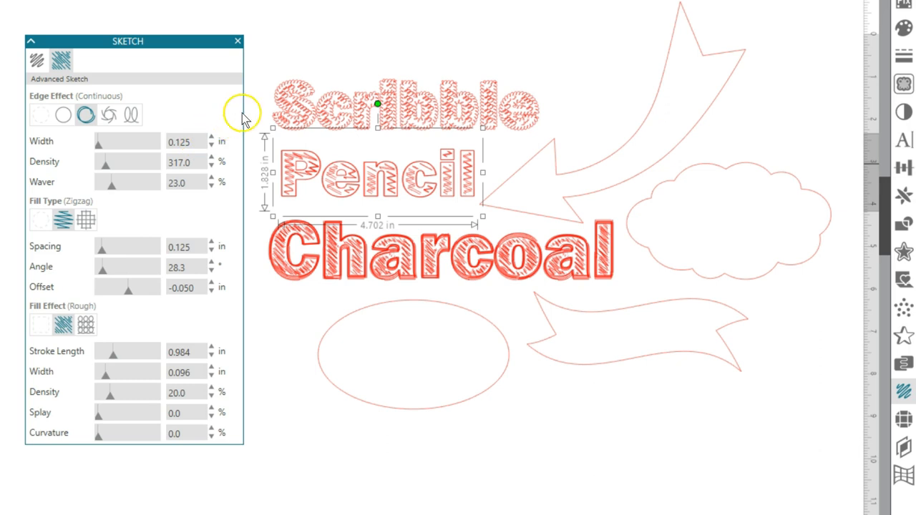
{"action": "mouse_move", "coordinate": [247, 119]}
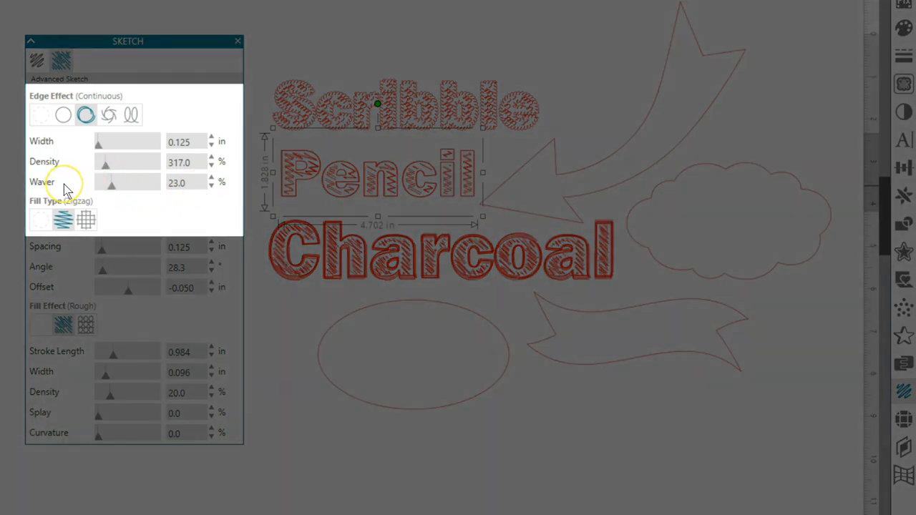
{"action": "left_click", "coordinate": [110, 114]}
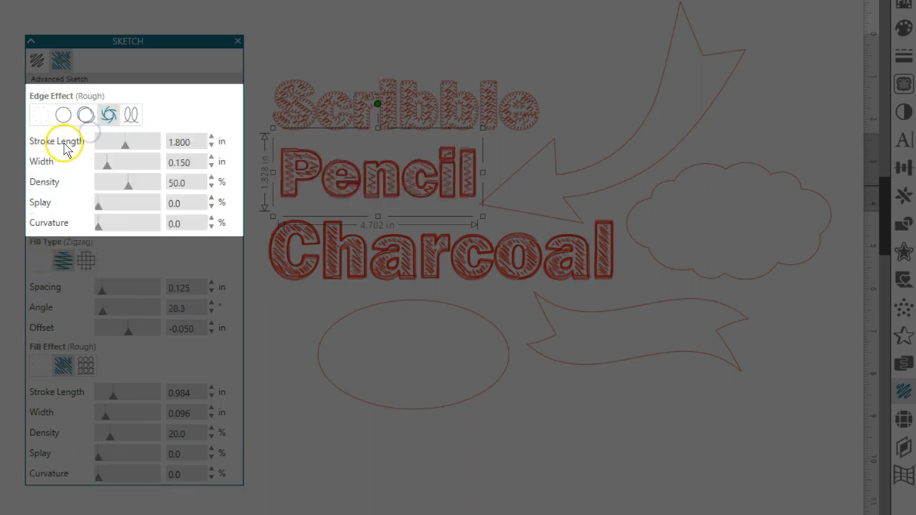
{"action": "left_click", "coordinate": [131, 114]}
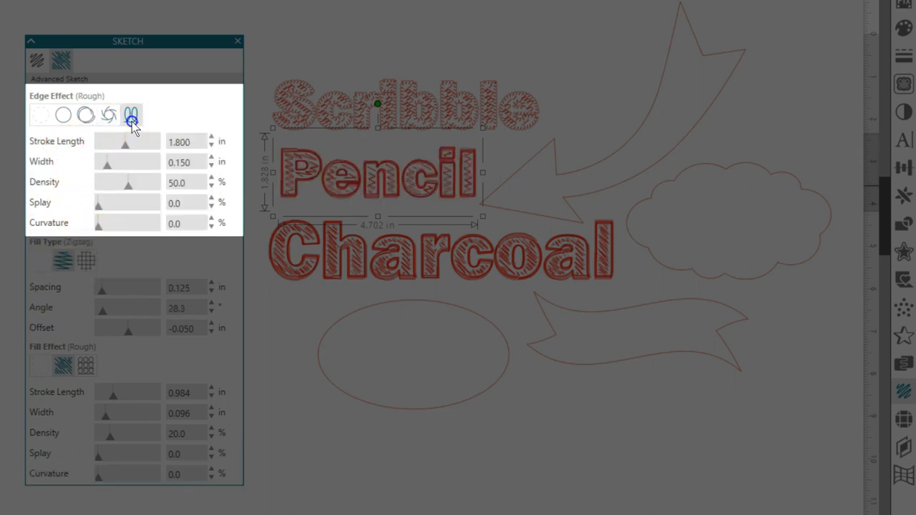
{"action": "left_click", "coordinate": [132, 115]}
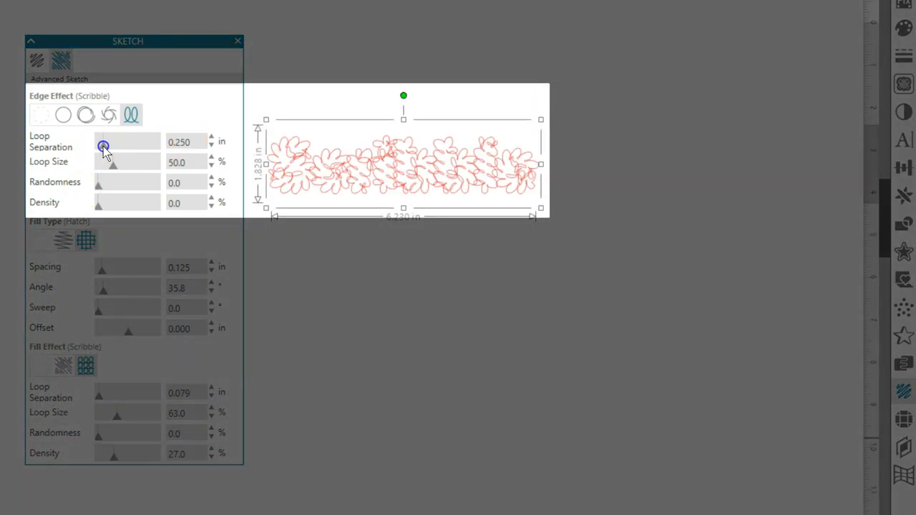
{"action": "left_click", "coordinate": [212, 144]}
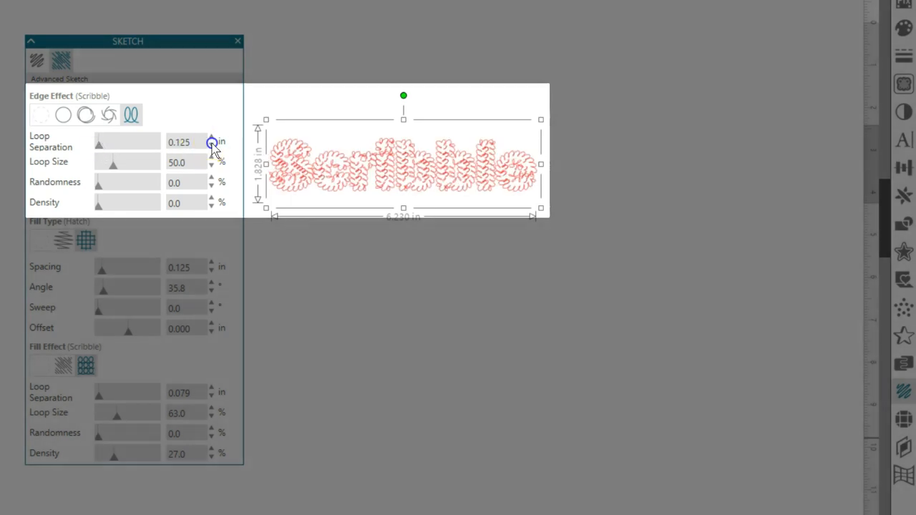
{"action": "left_click", "coordinate": [63, 114]}
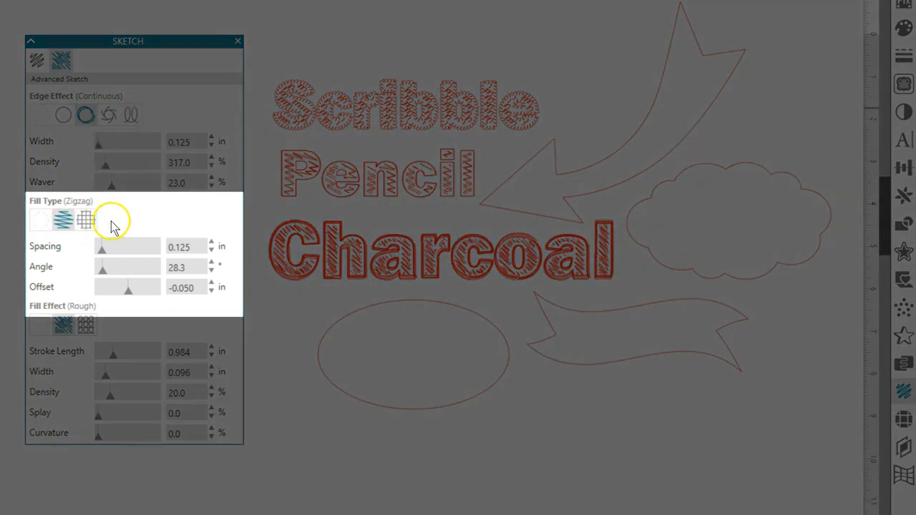
Switch Pencil's fill type to Hatch at 0.522 in spacing and 0° angle.
{"action": "left_click", "coordinate": [64, 219]}
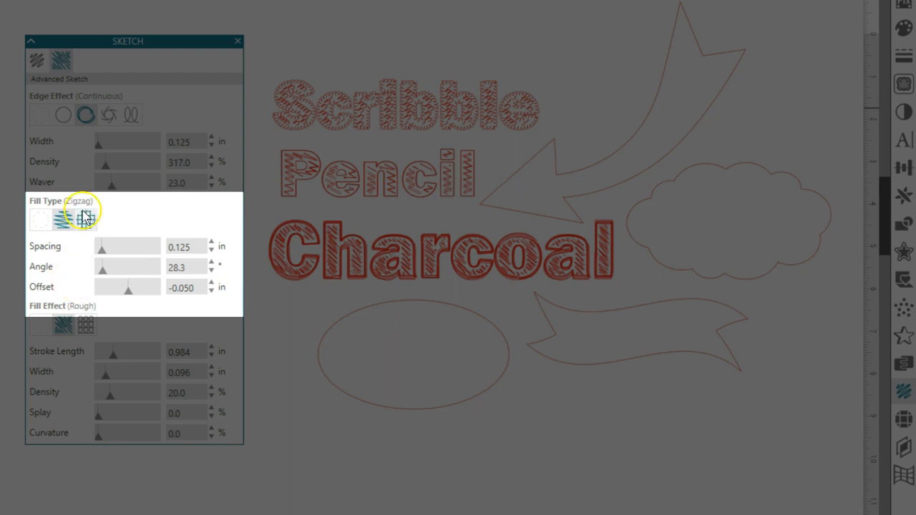
{"action": "left_click", "coordinate": [85, 219]}
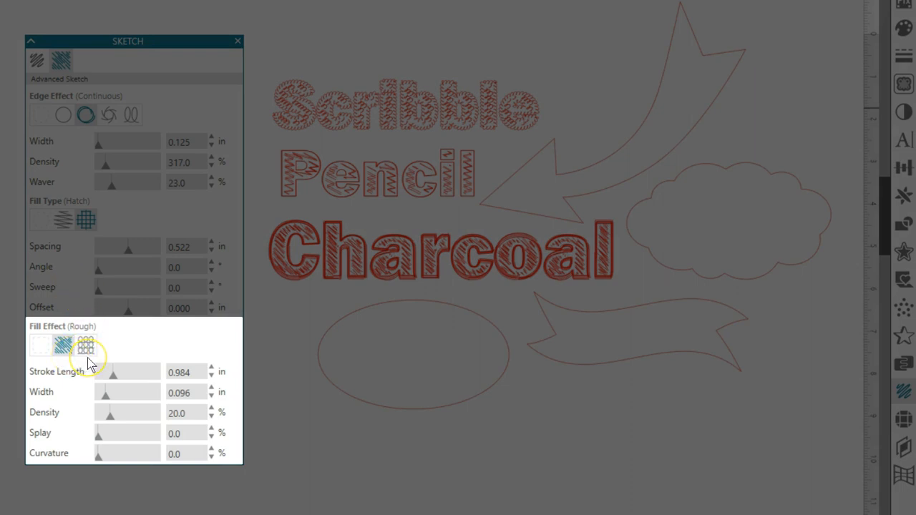
{"action": "left_click", "coordinate": [63, 346]}
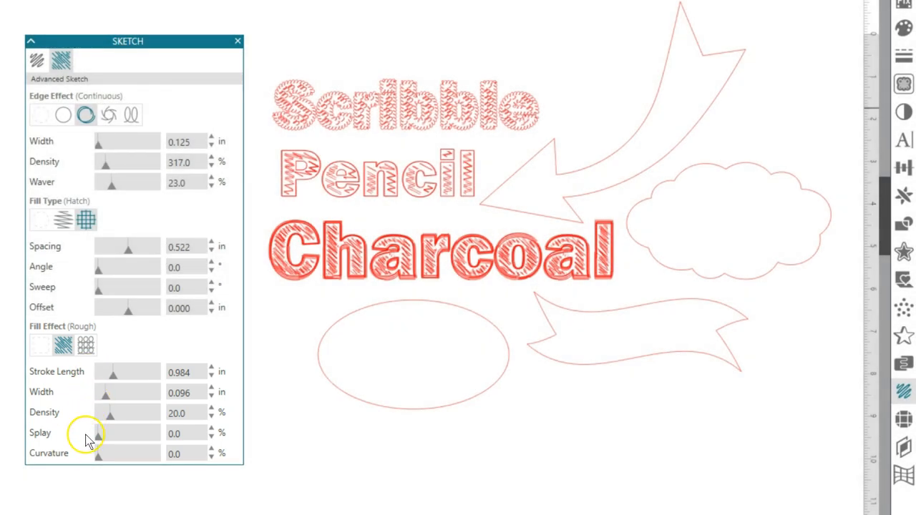
{"action": "mouse_move", "coordinate": [564, 204]}
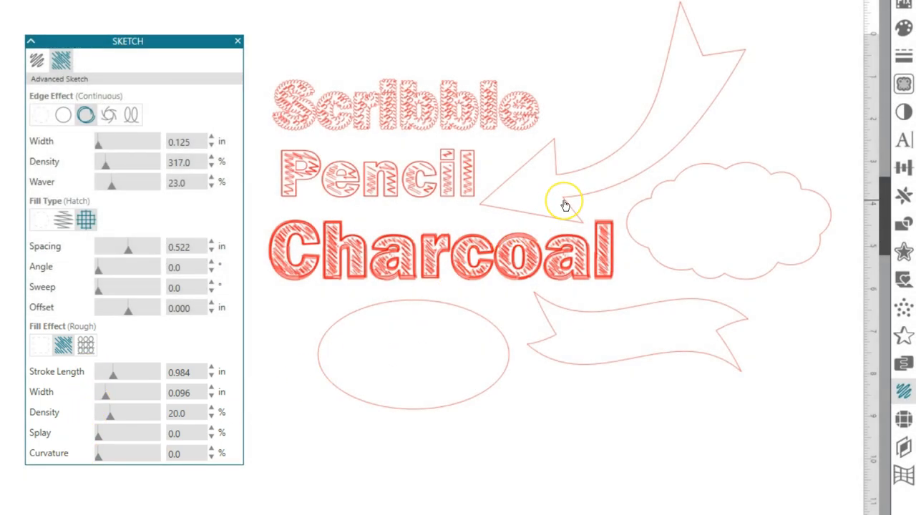
Apply the Pen and then Continuous edge sketch to the curved arrow.
{"action": "left_click", "coordinate": [40, 114]}
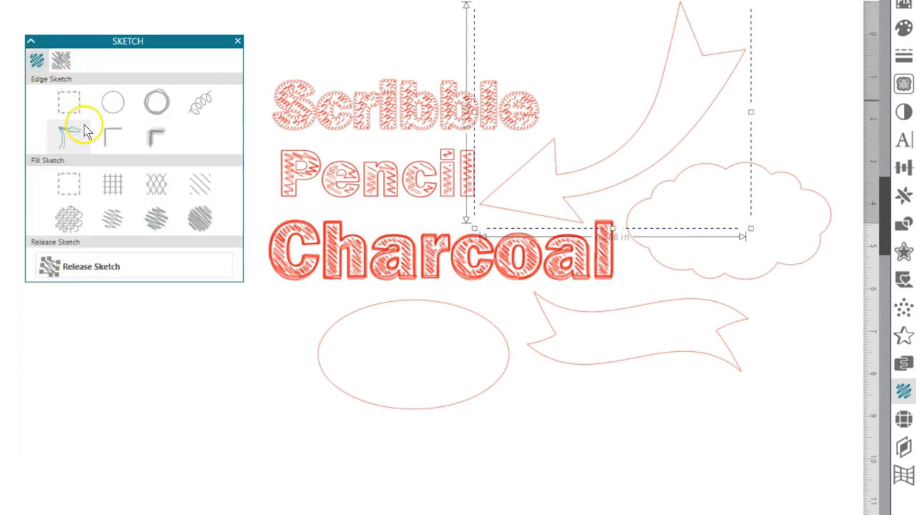
{"action": "left_click", "coordinate": [113, 137]}
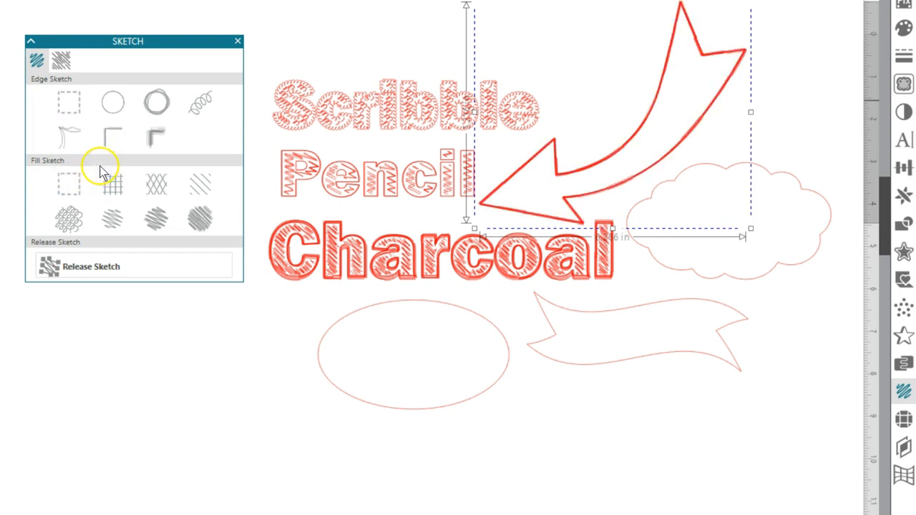
{"action": "left_click", "coordinate": [157, 103]}
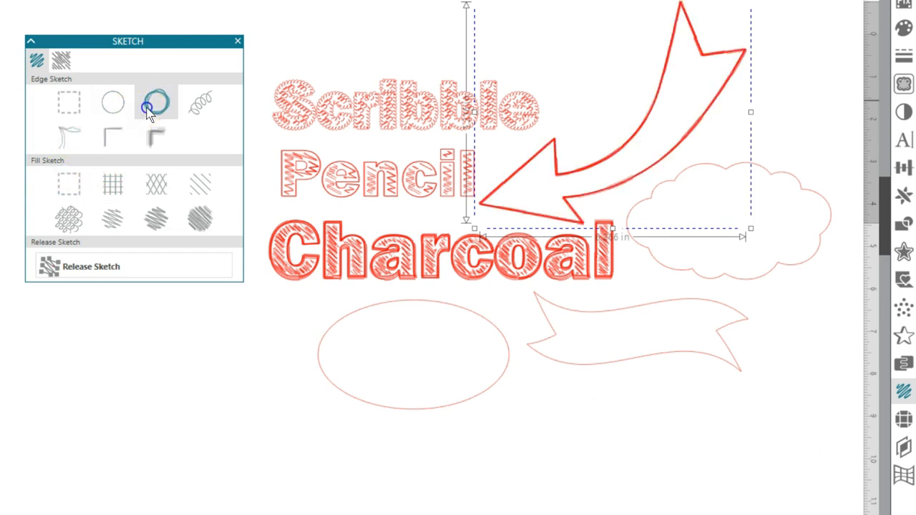